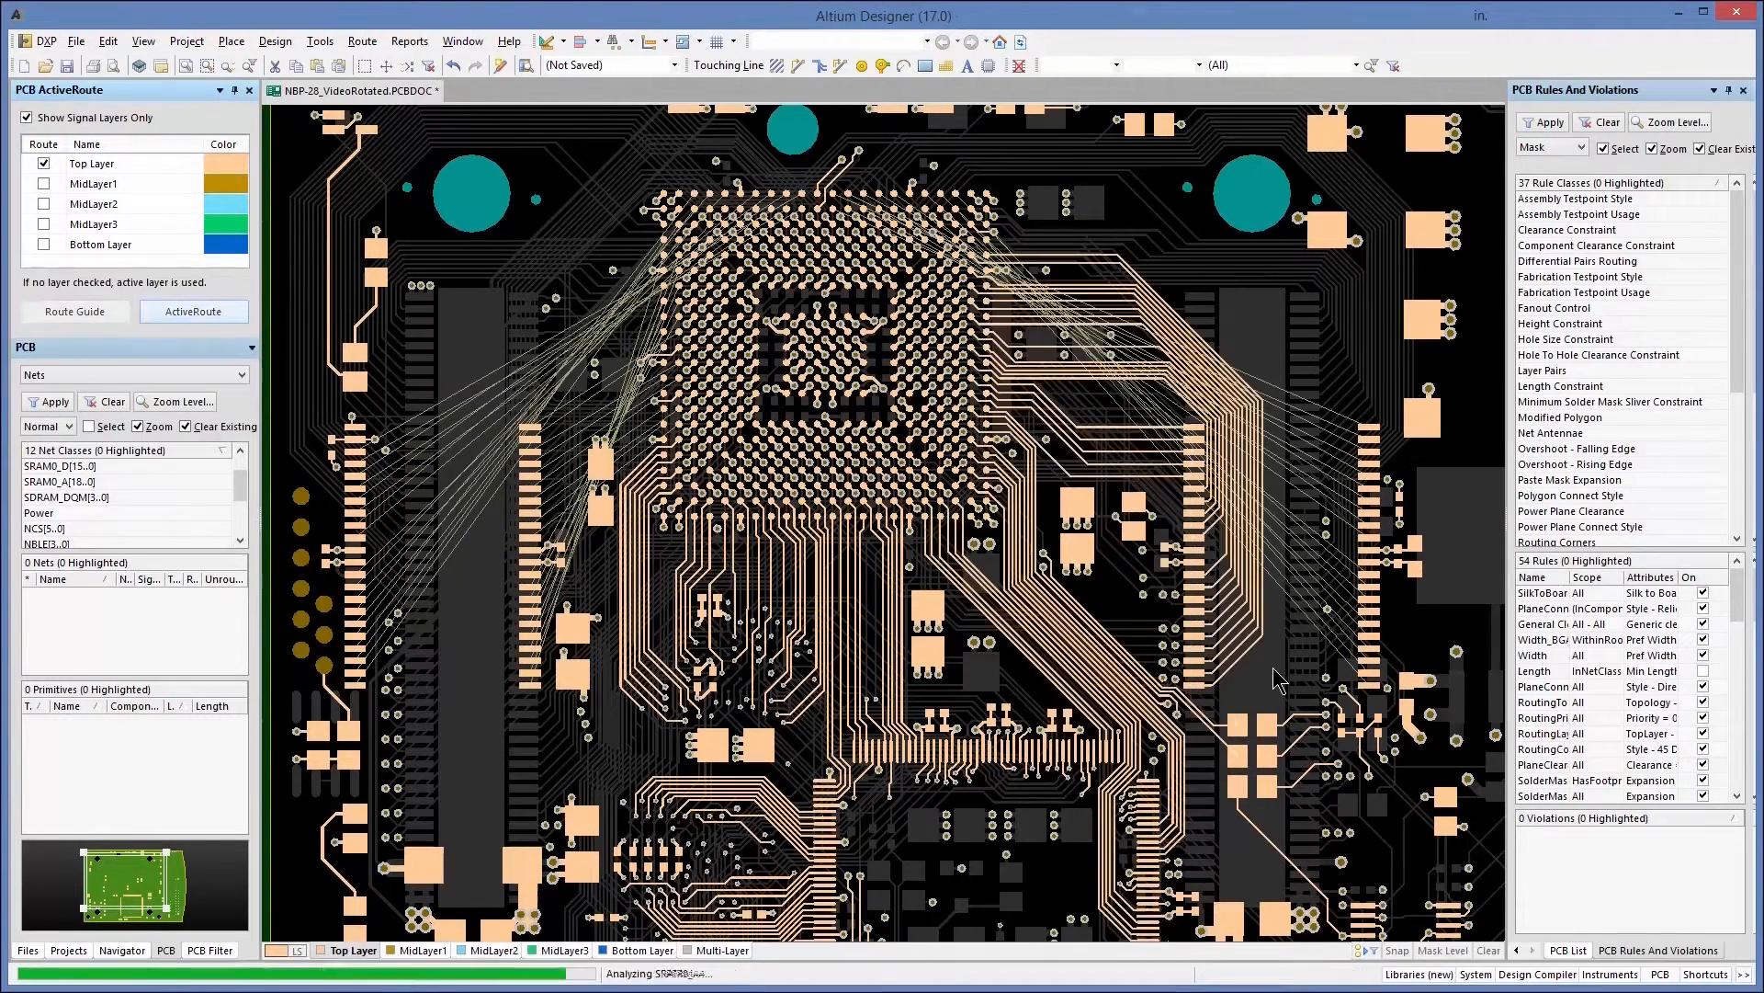
# ActiveRoute the selected BGA and left-side connections, then route along the route guide.
pyautogui.click(192, 311)
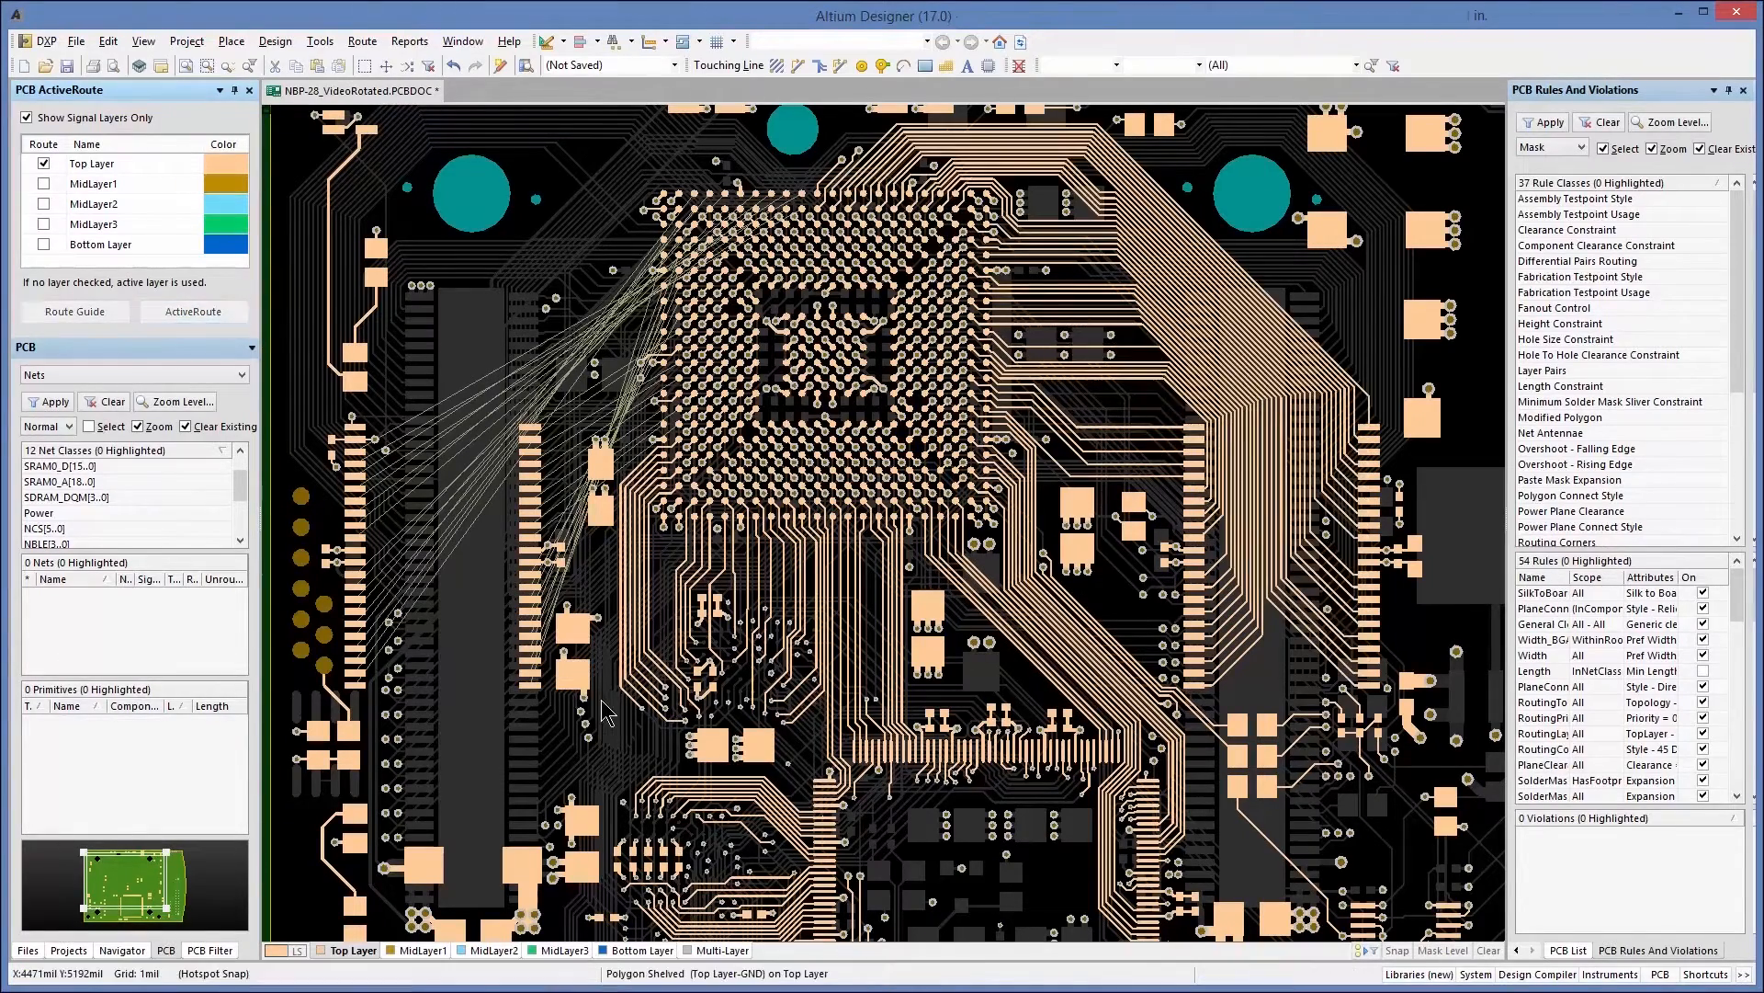
pyautogui.click(193, 311)
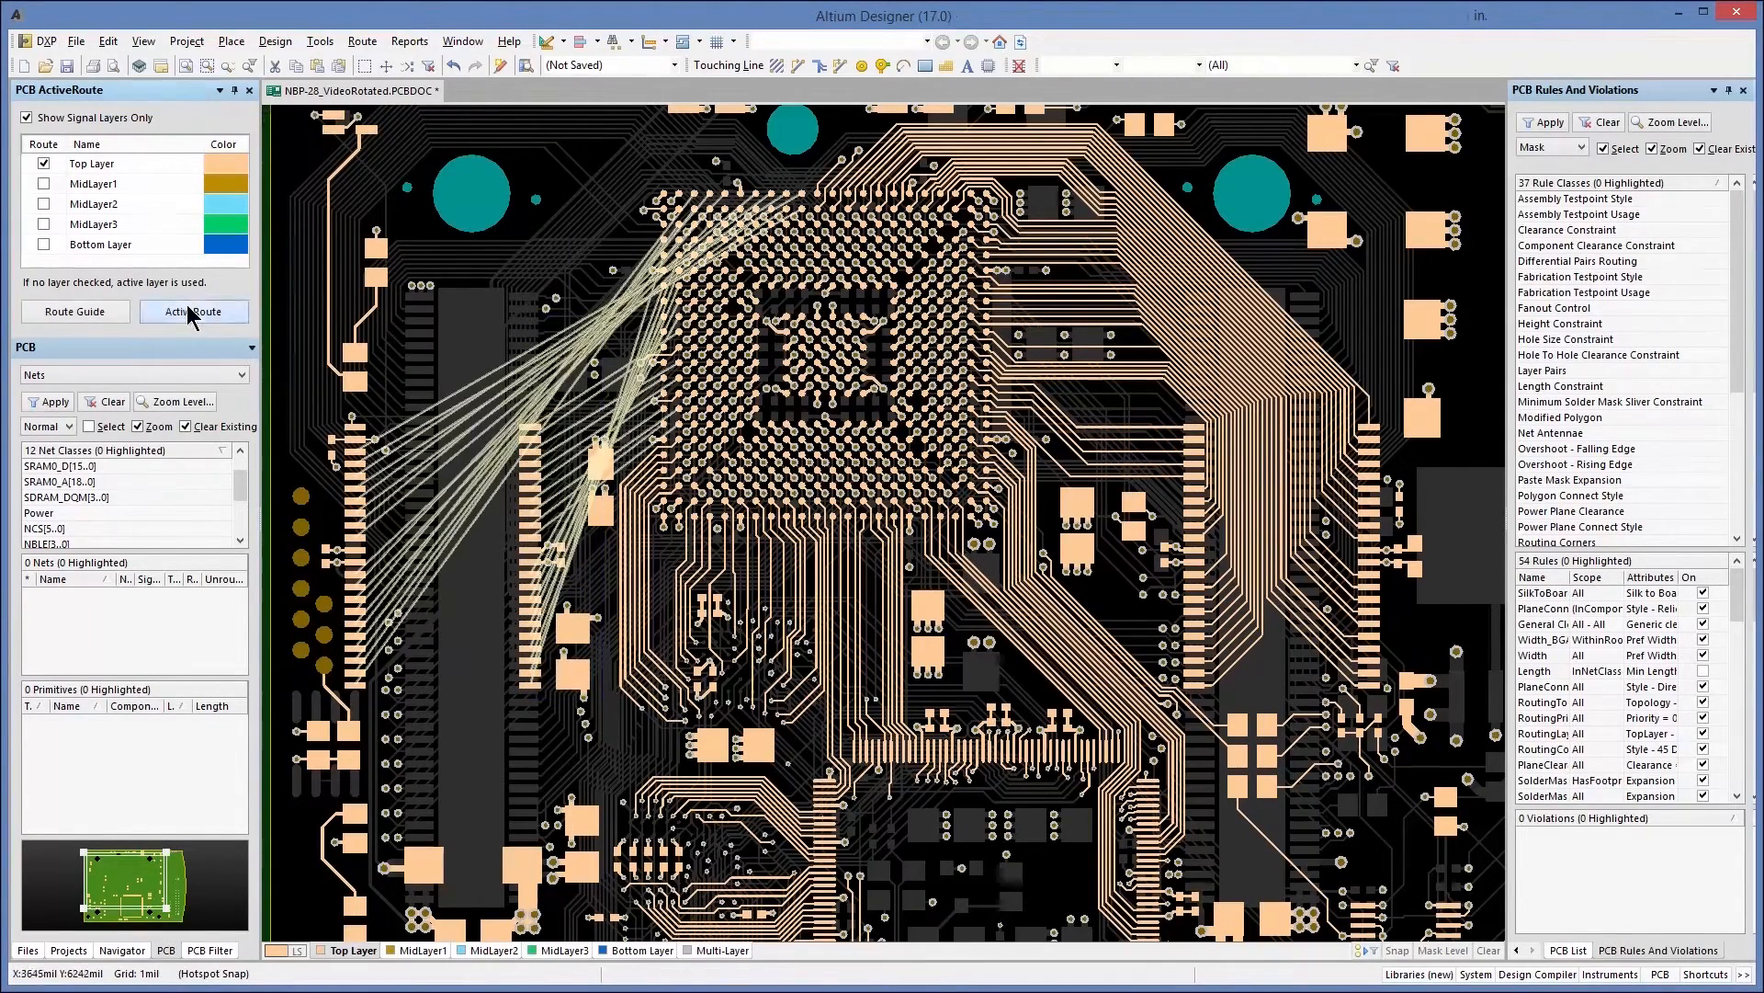
pyautogui.click(194, 312)
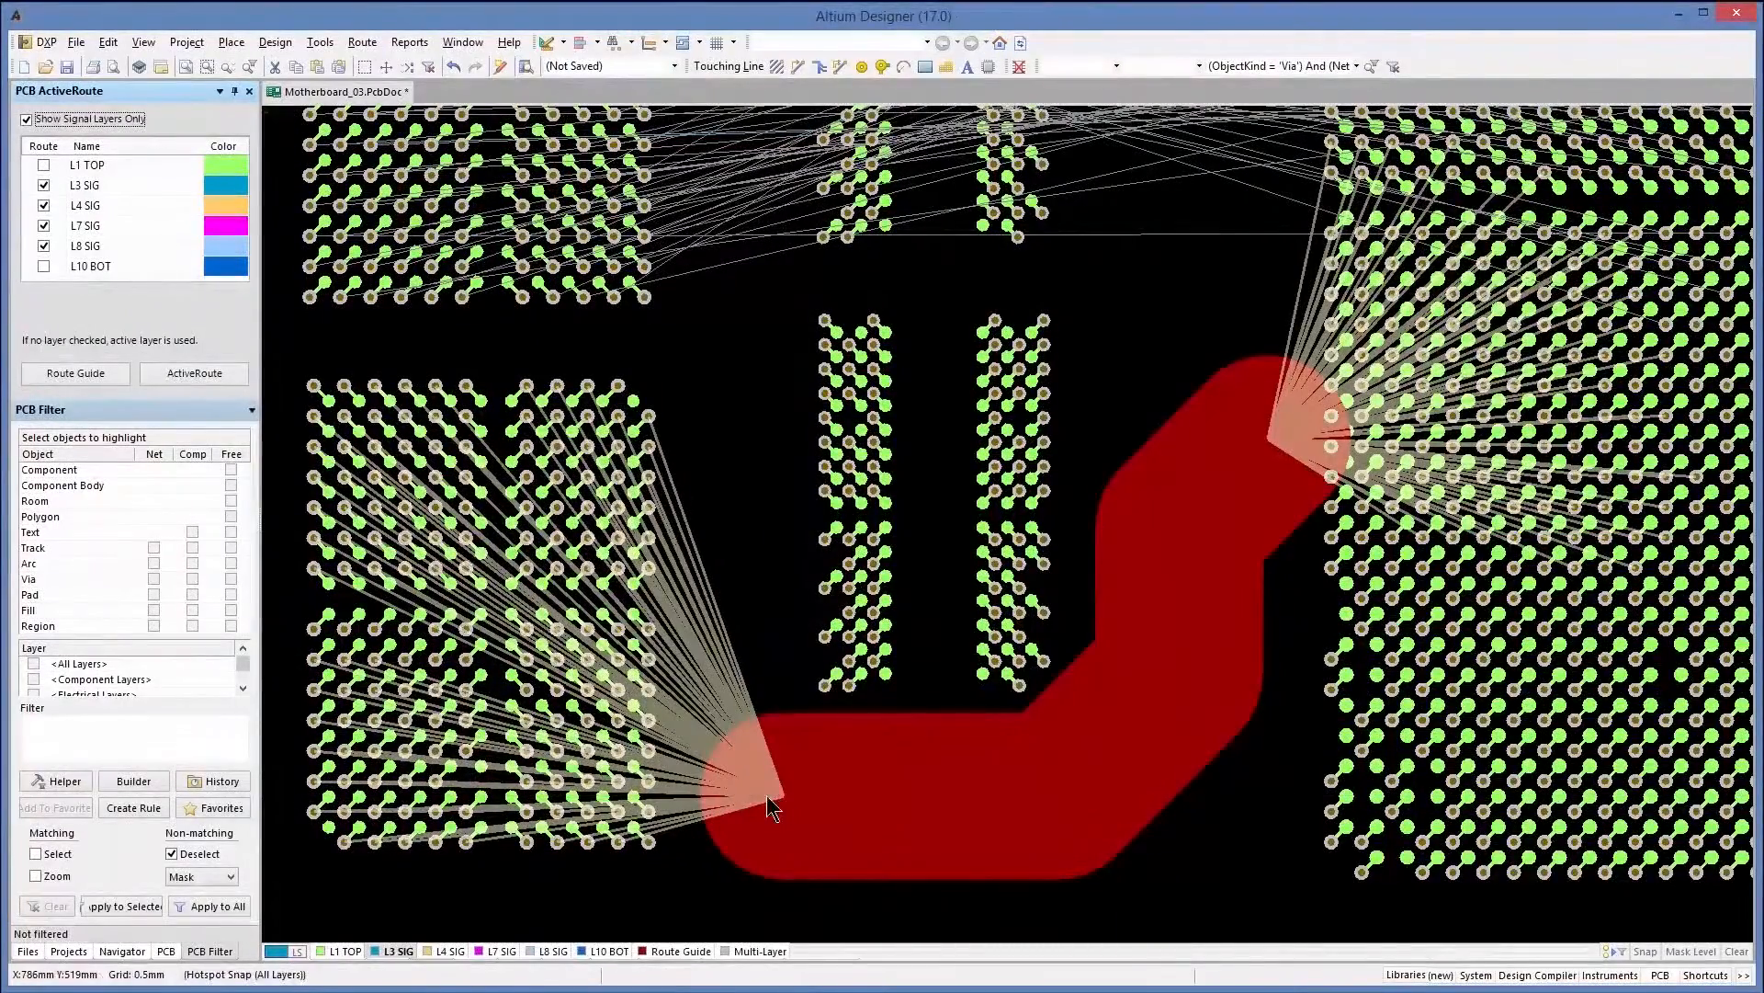
pyautogui.click(193, 372)
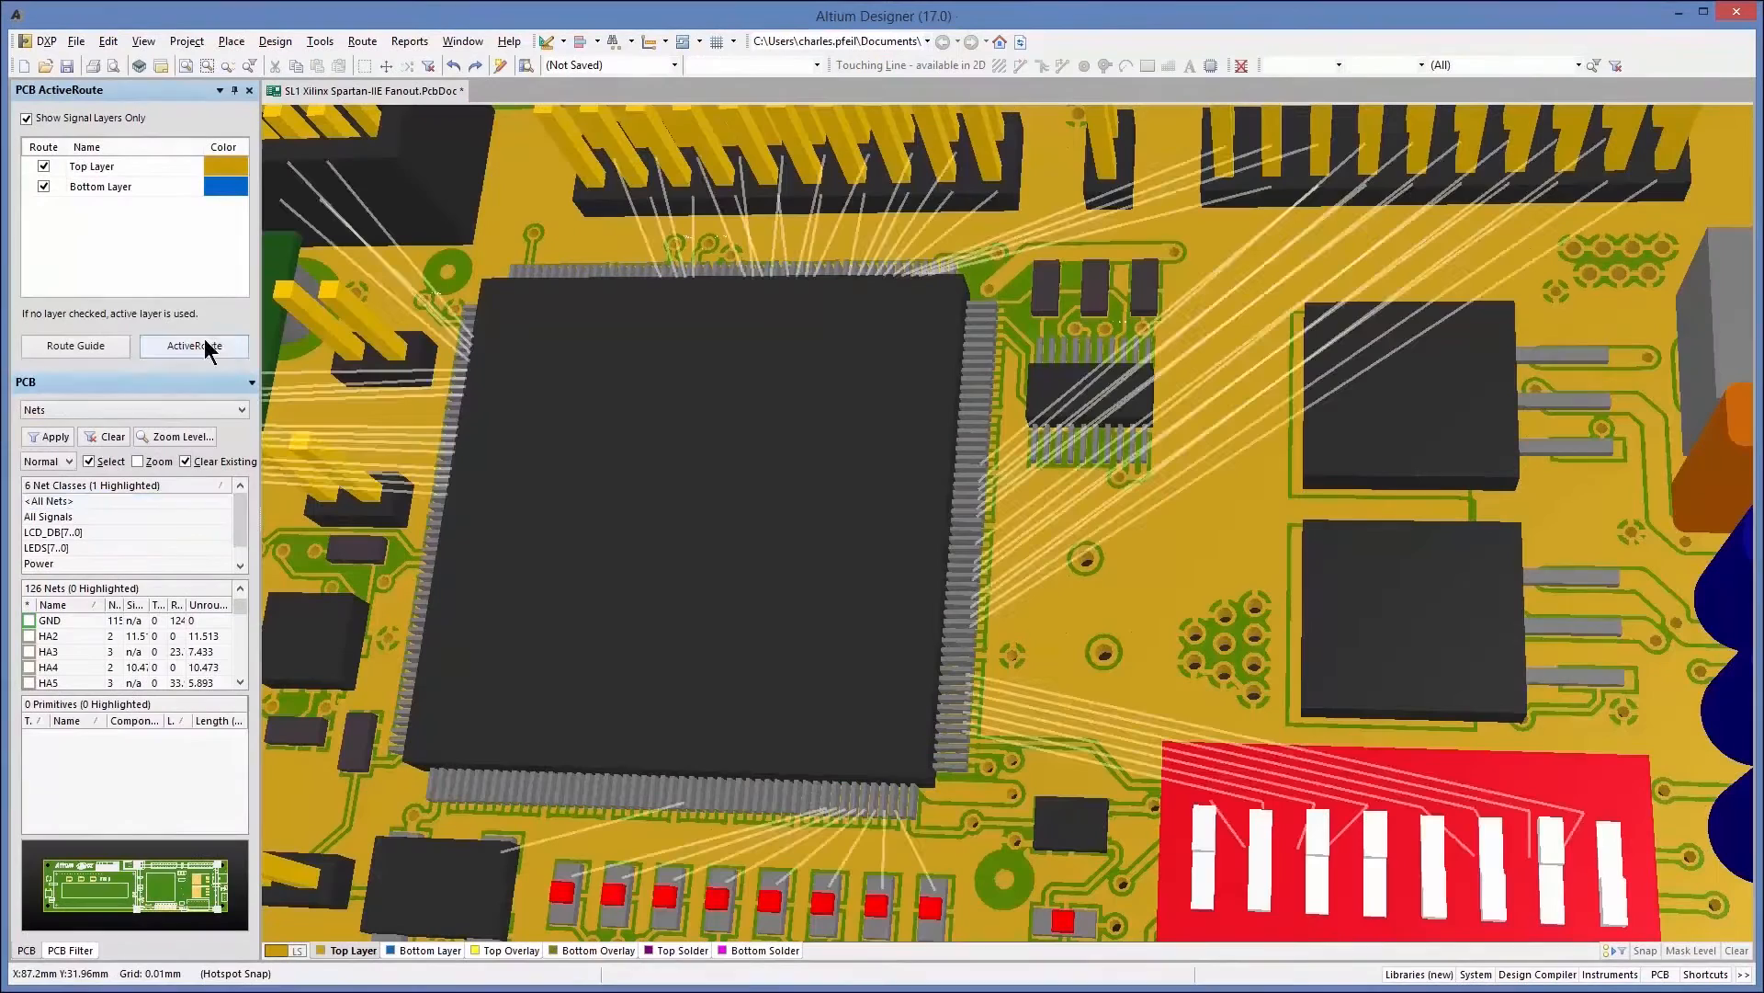
# Run ActiveRoute on the Spartan chip's selected connections in the 3D view.
pyautogui.click(194, 346)
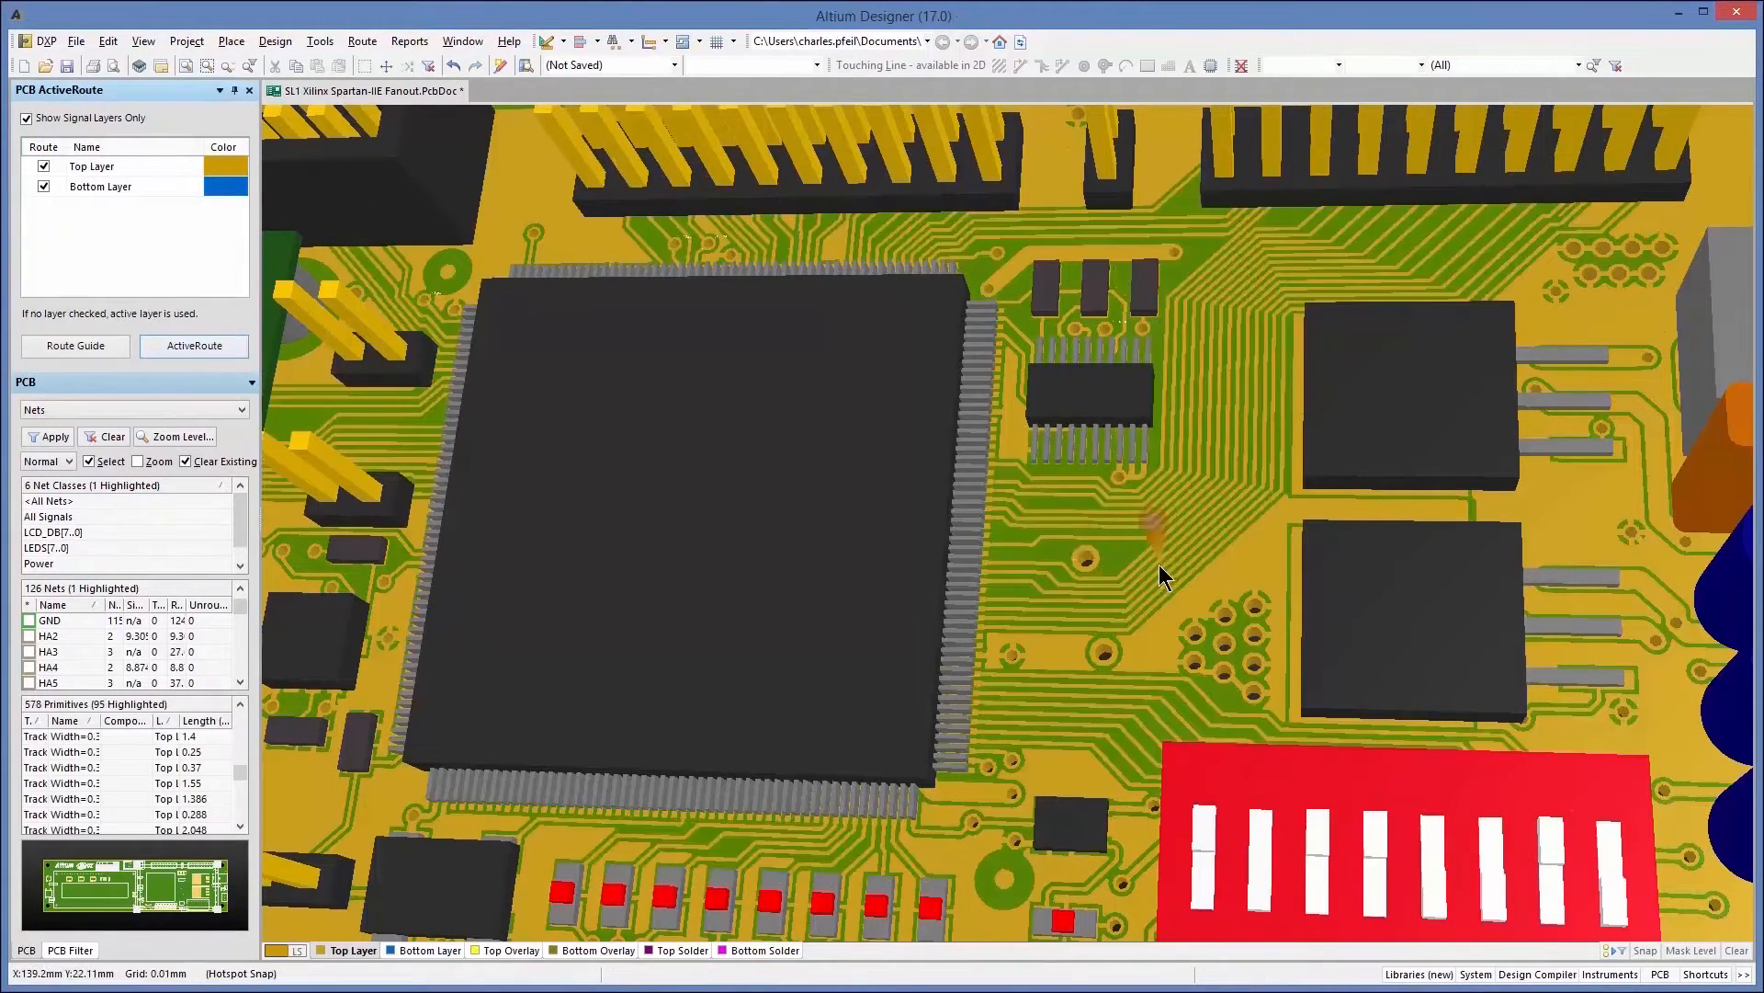
pyautogui.moveTo(1165, 576); pyautogui.dragTo(1273, 611)
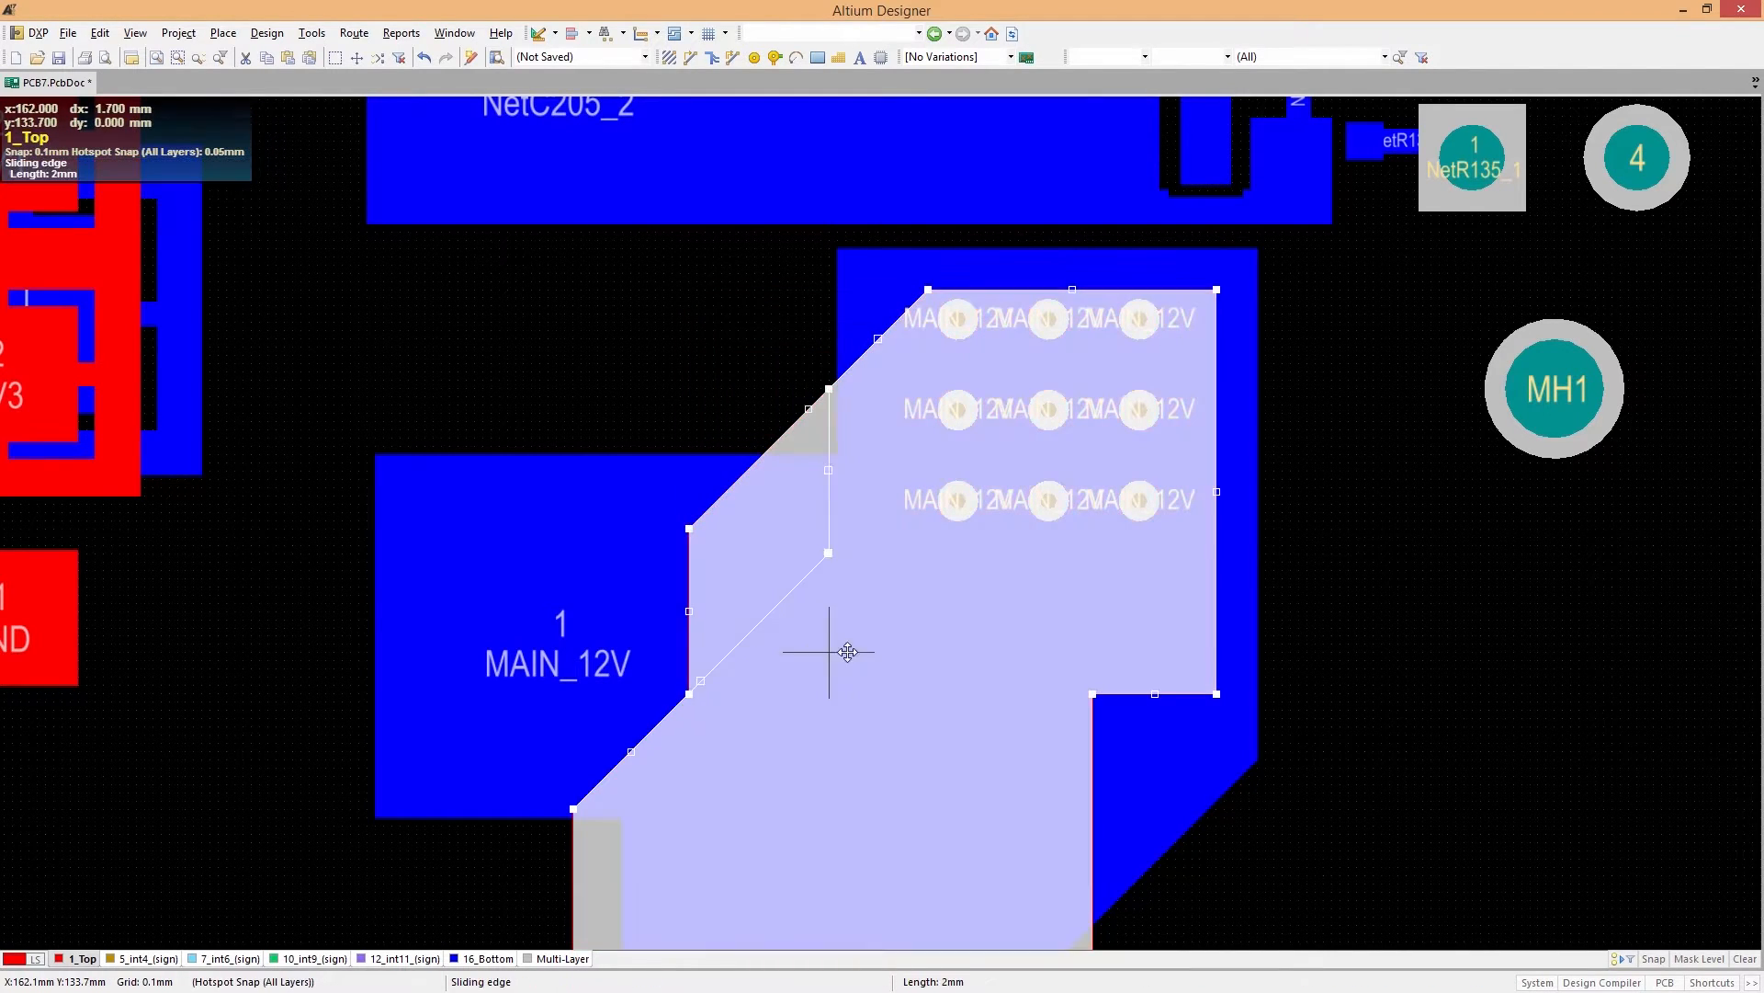
# Start an interactive routing track on the reshaped MAIN_12V polygon.
pyautogui.rightClick(850, 651)
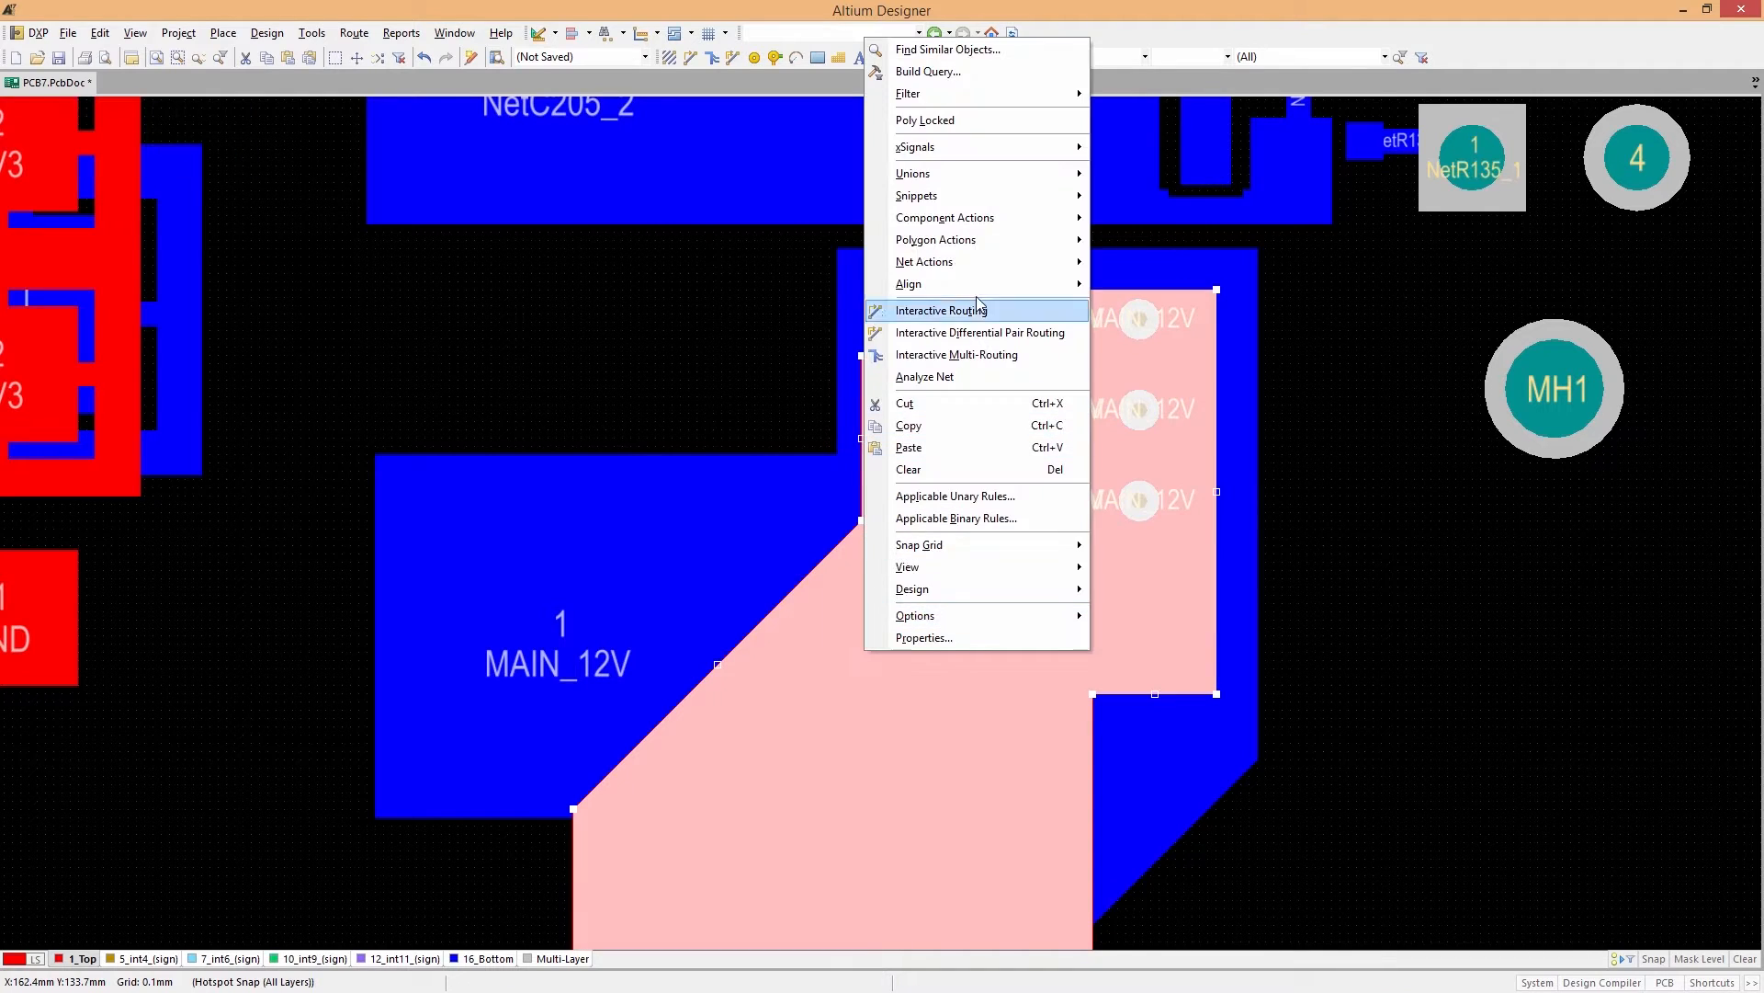
pyautogui.click(941, 310)
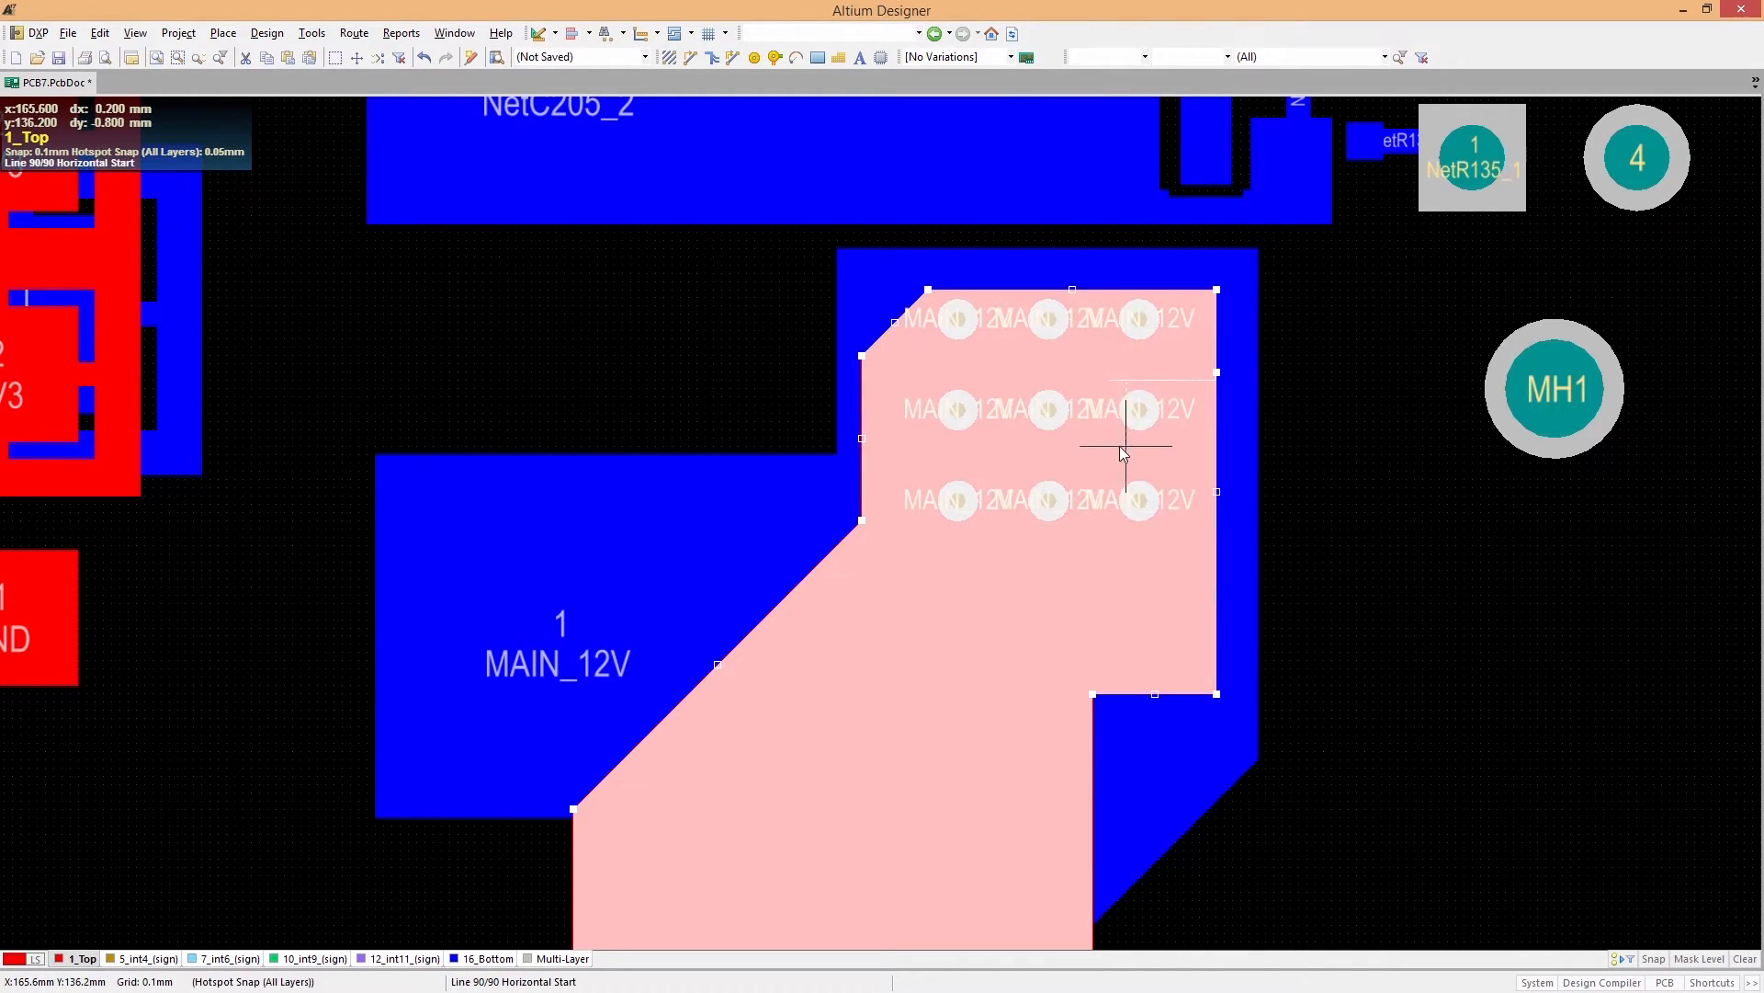
pyautogui.click(1137, 408)
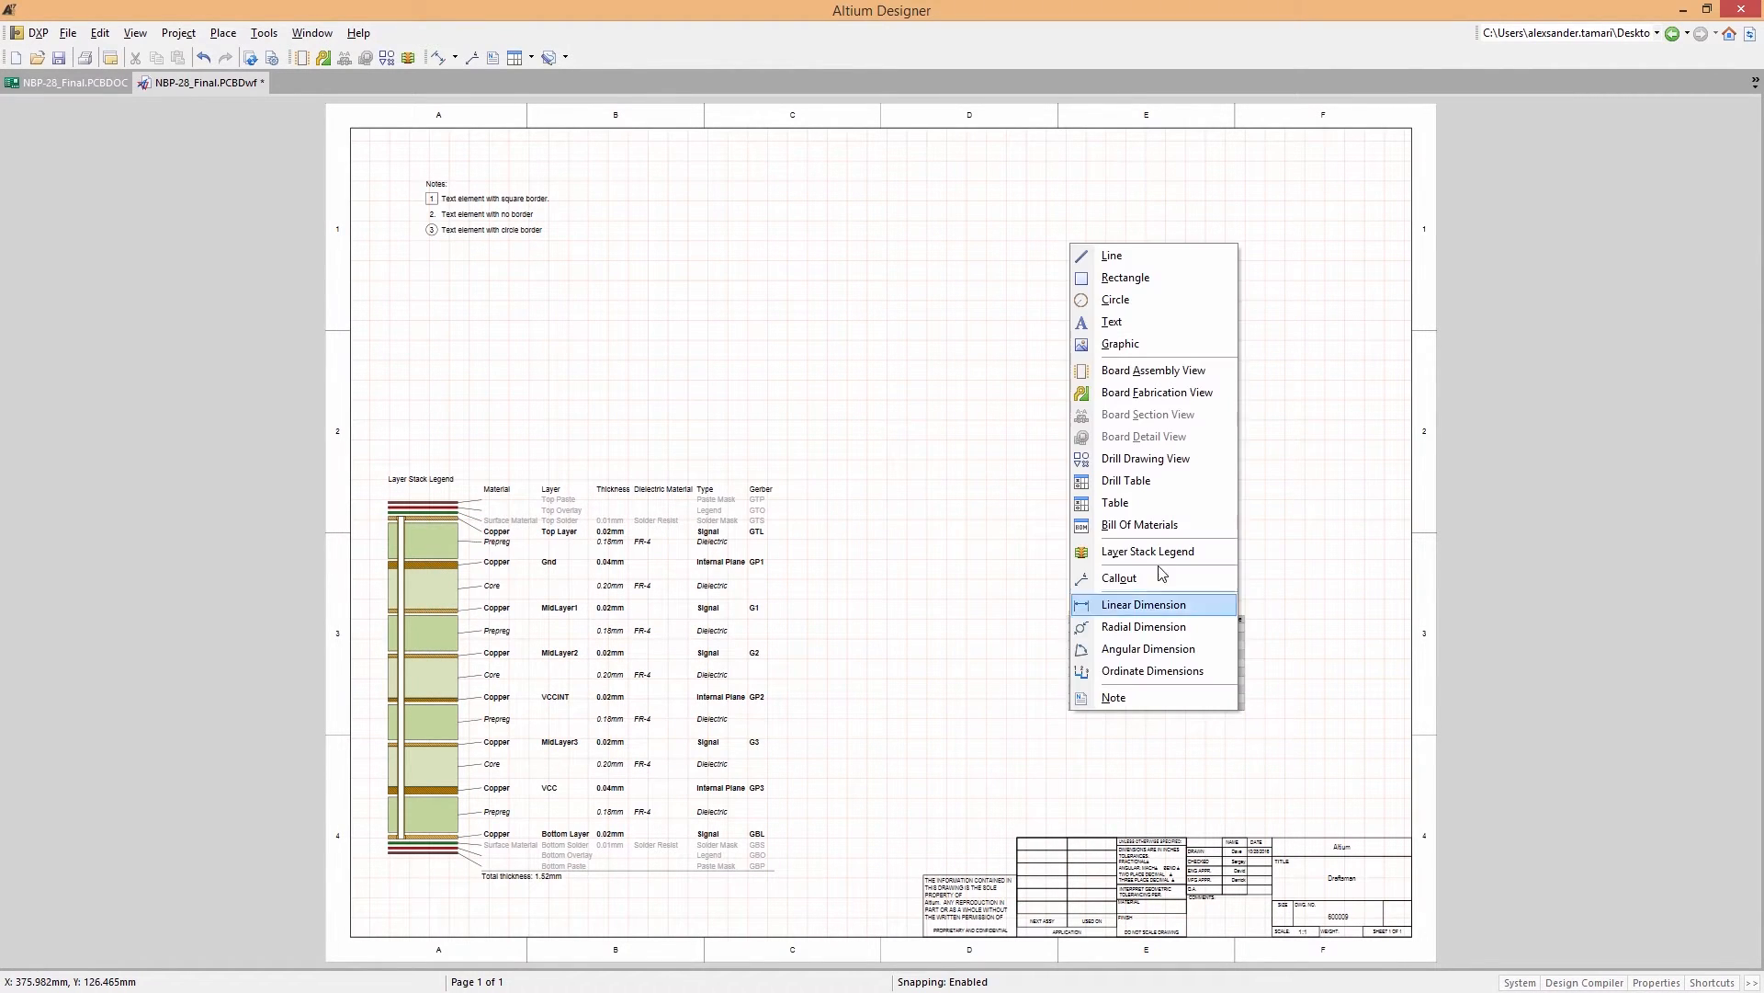
# Place a drill drawing view, set its scale, and place the detail A view.
pyautogui.click(1144, 458)
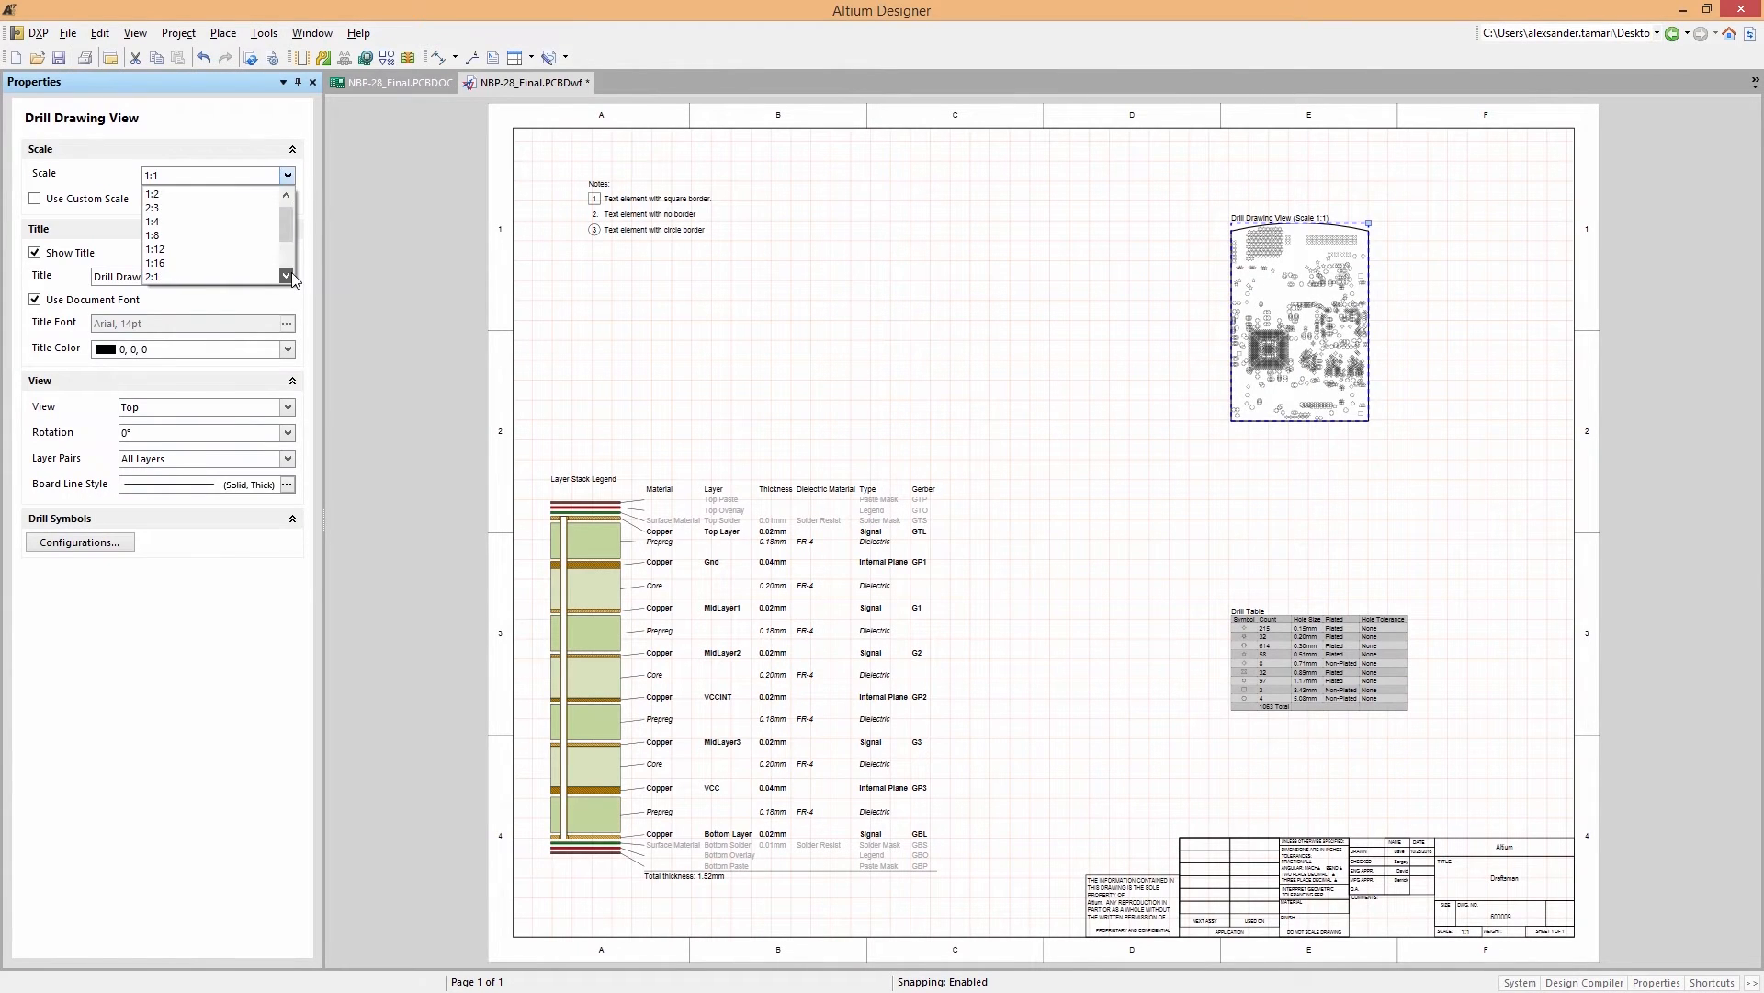
pyautogui.click(151, 276)
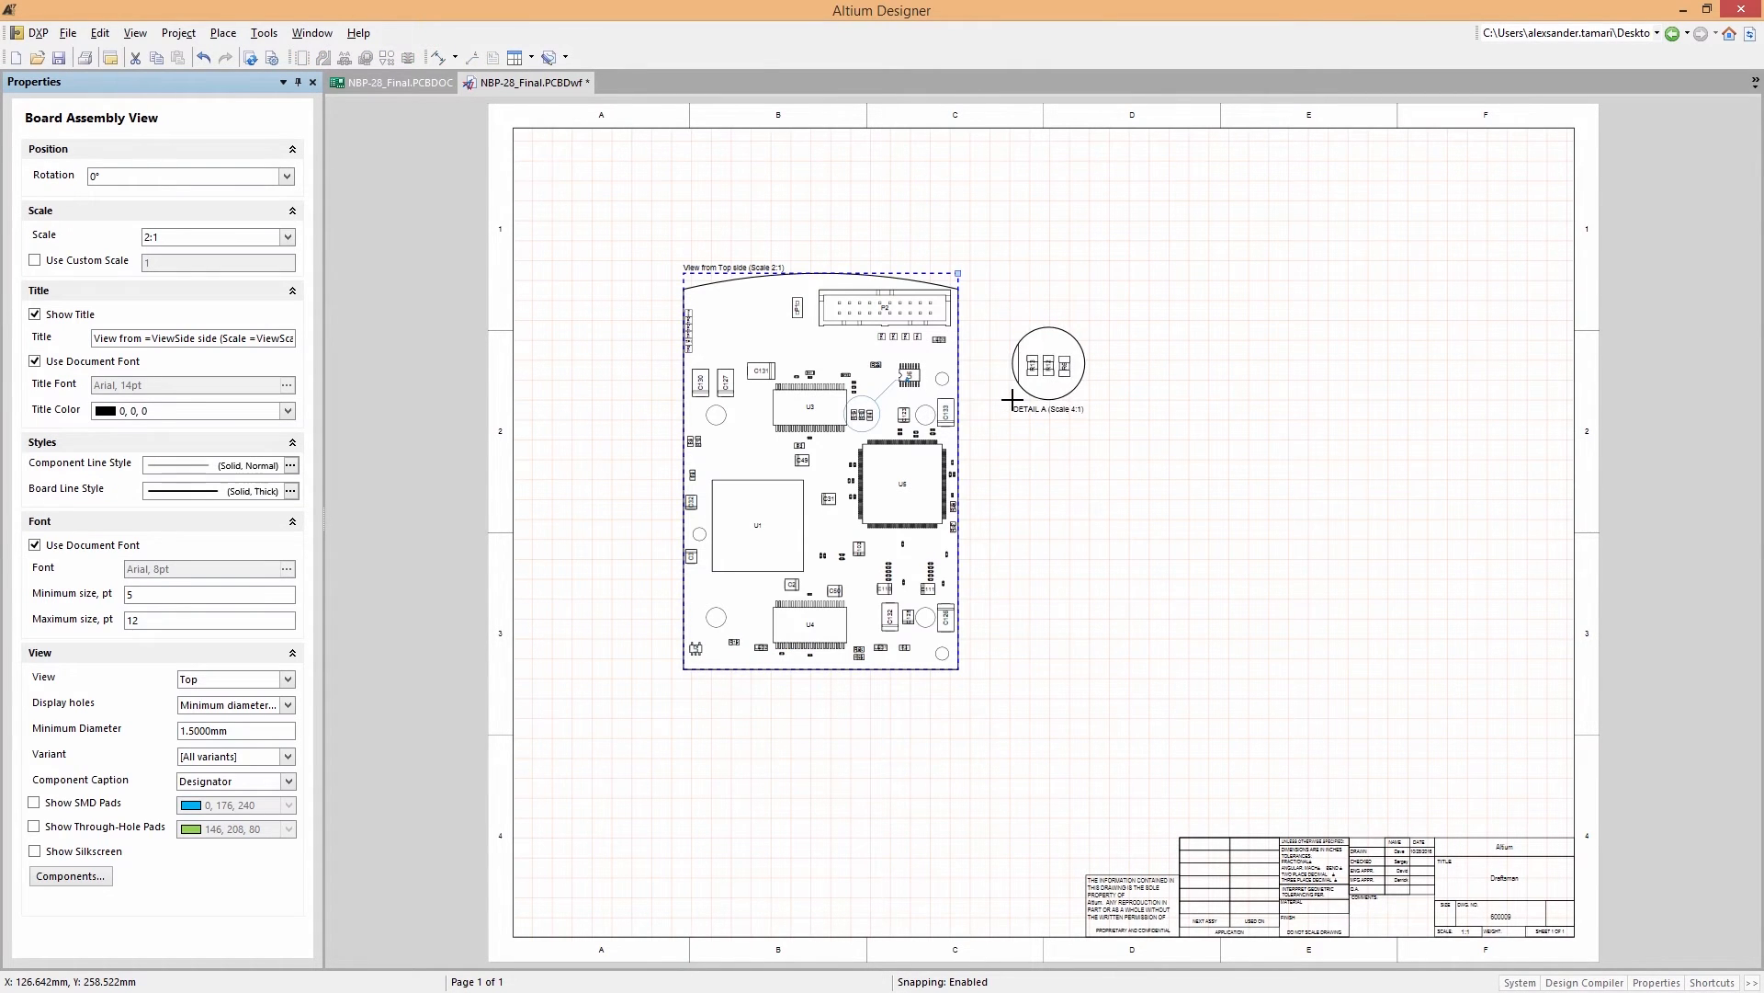
pyautogui.click(144, 82)
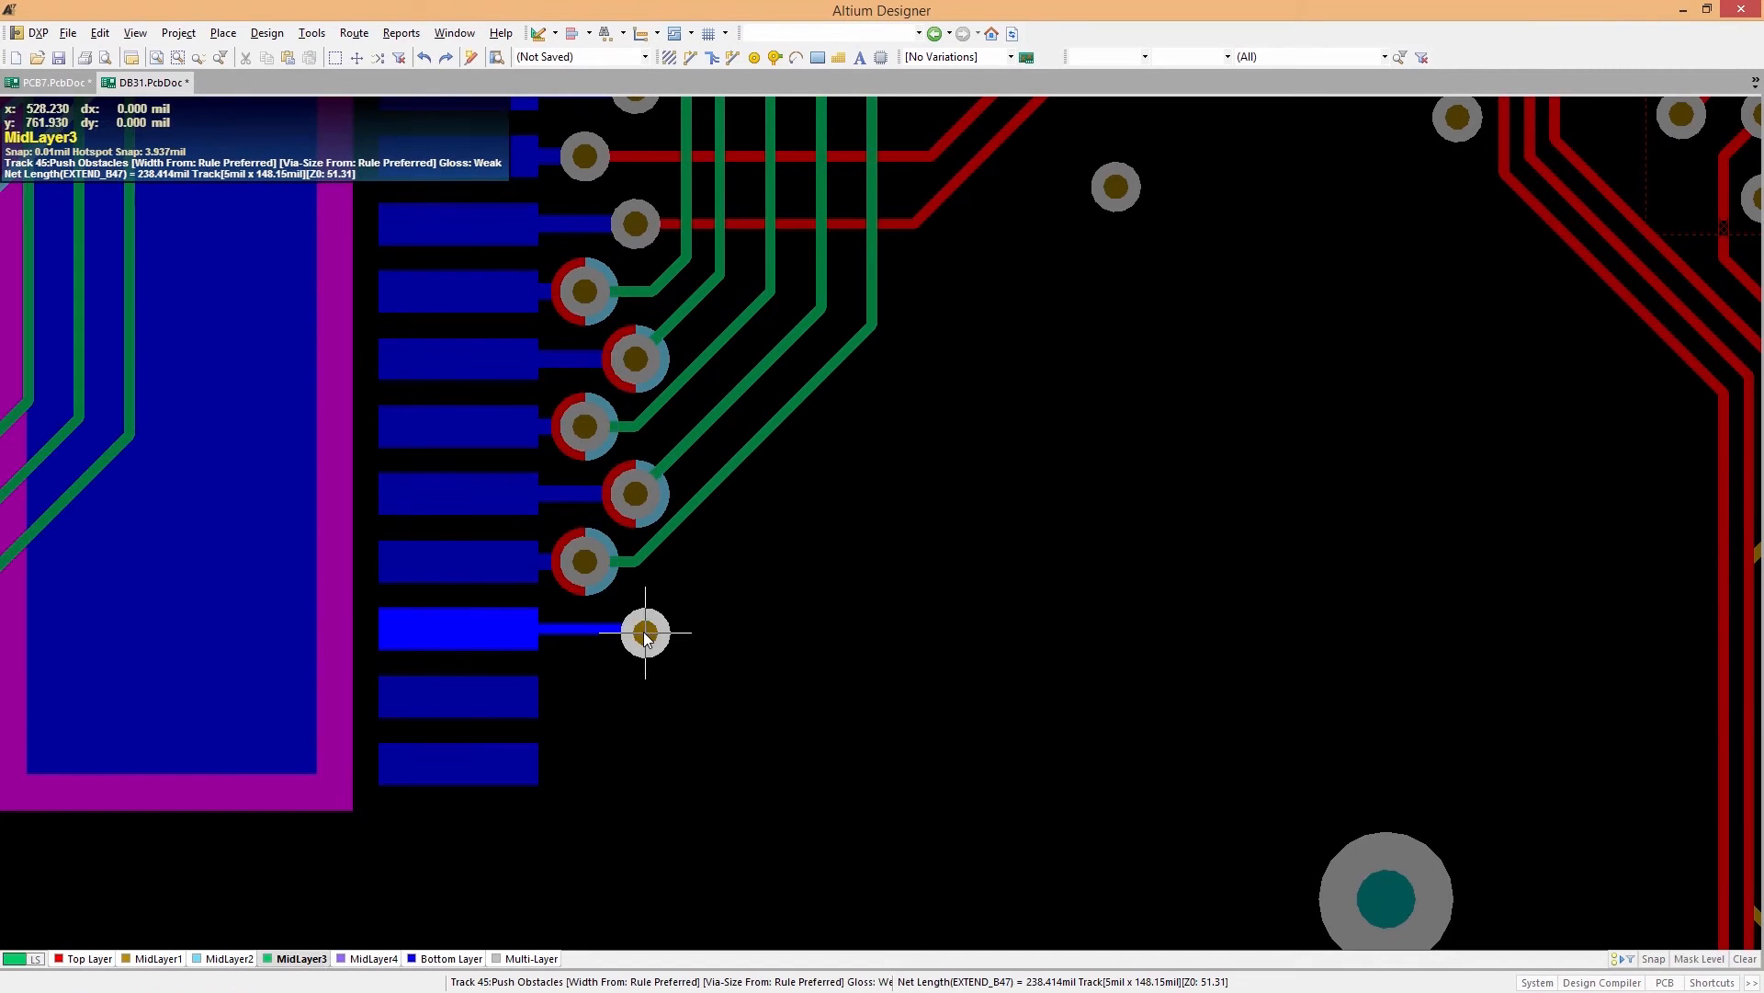